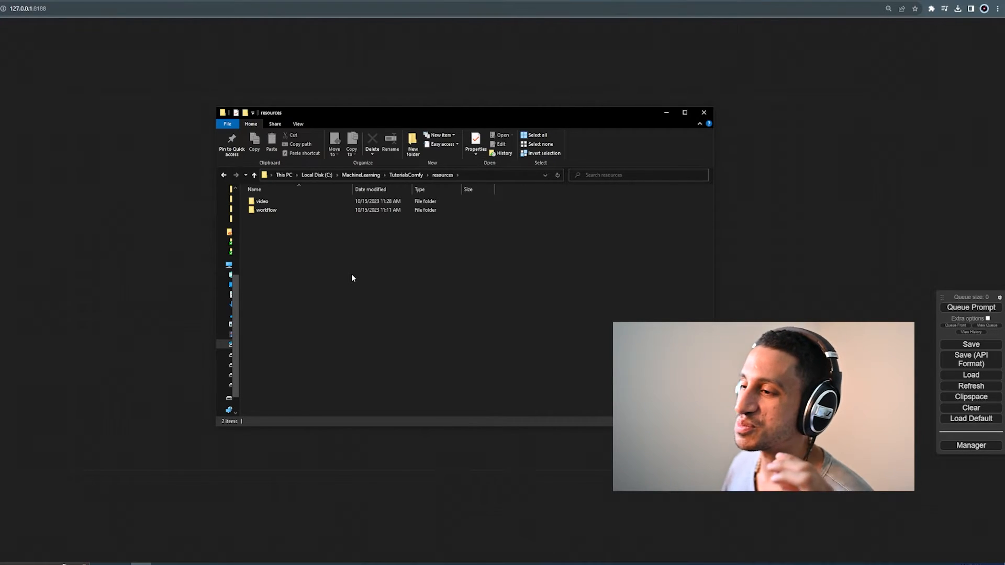
pyautogui.moveTo(413, 262)
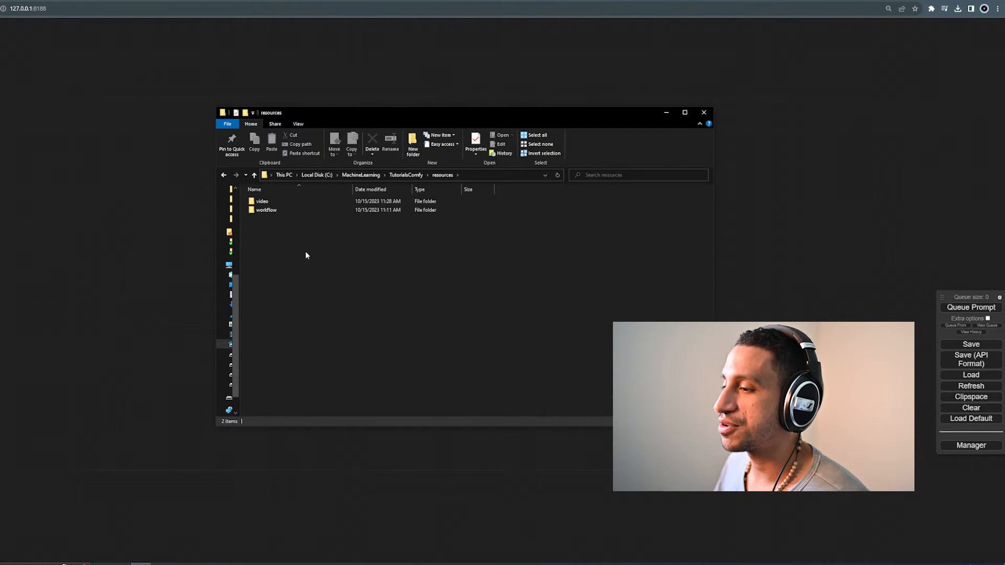
# - Open the video folder under resources in File Explorer
pyautogui.click(262, 201)
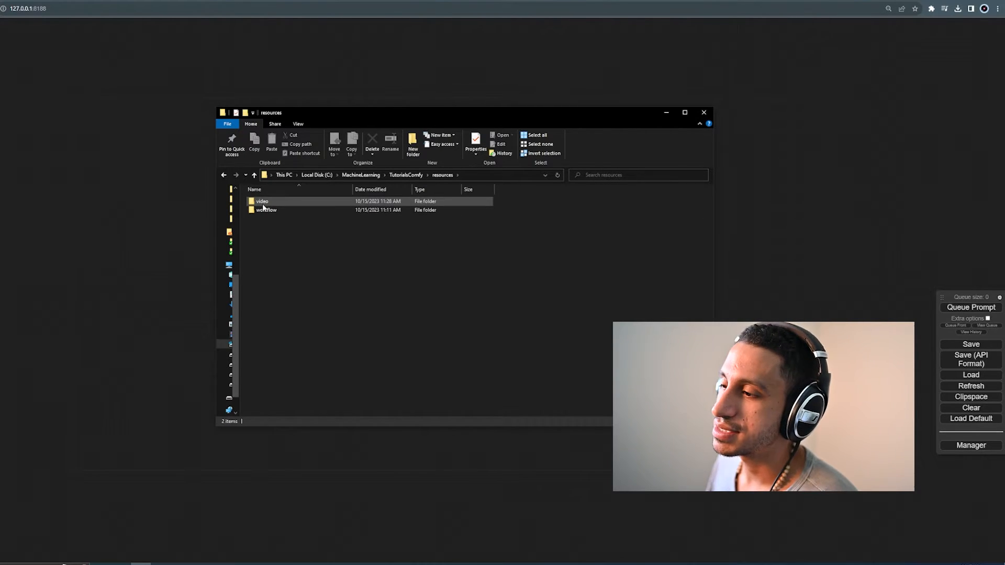
pyautogui.doubleClick(262, 201)
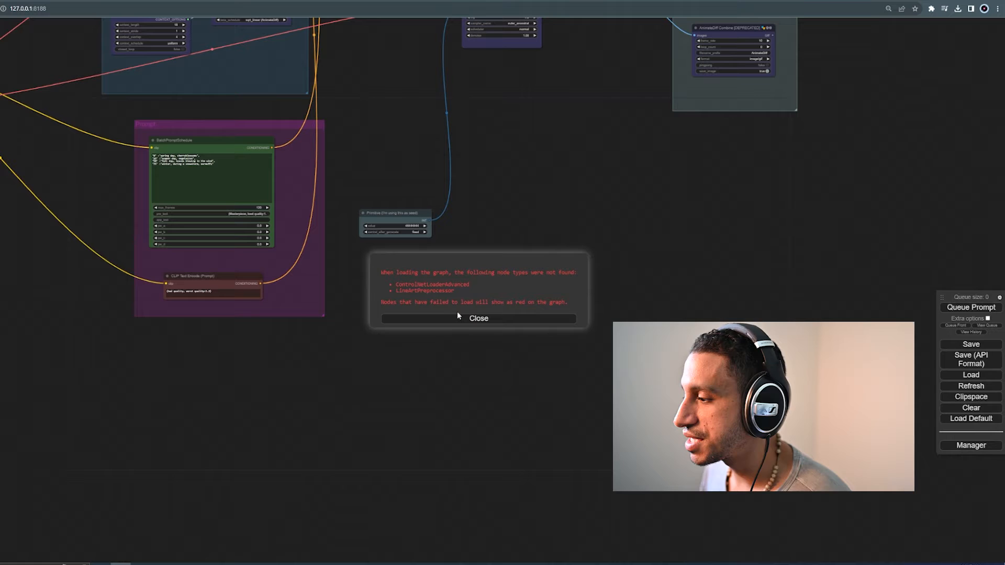
# - Dismiss the missing-nodes warning and list the workflow's missing custom nodes in Manager
pyautogui.click(479, 318)
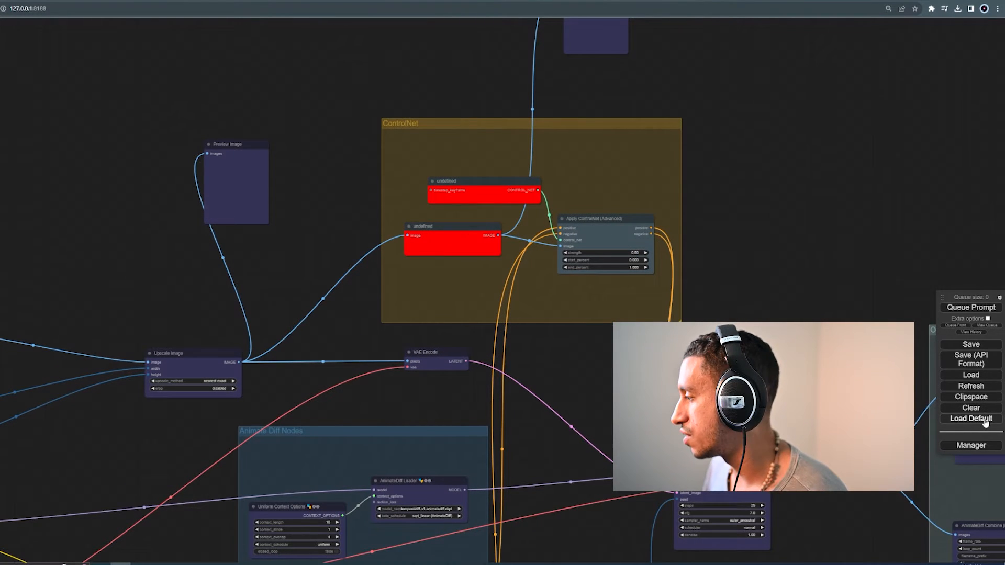
pyautogui.click(969, 445)
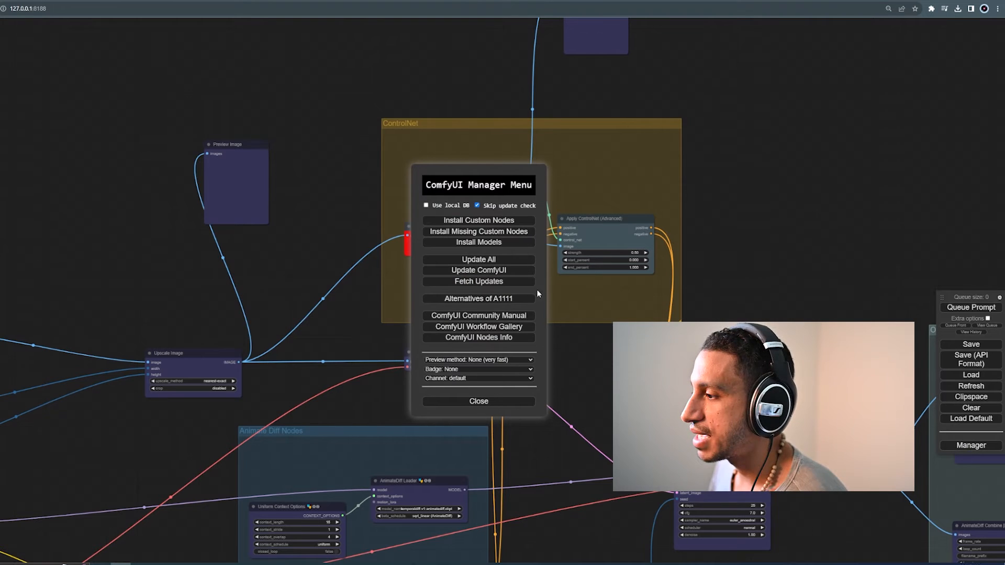
pyautogui.click(478, 220)
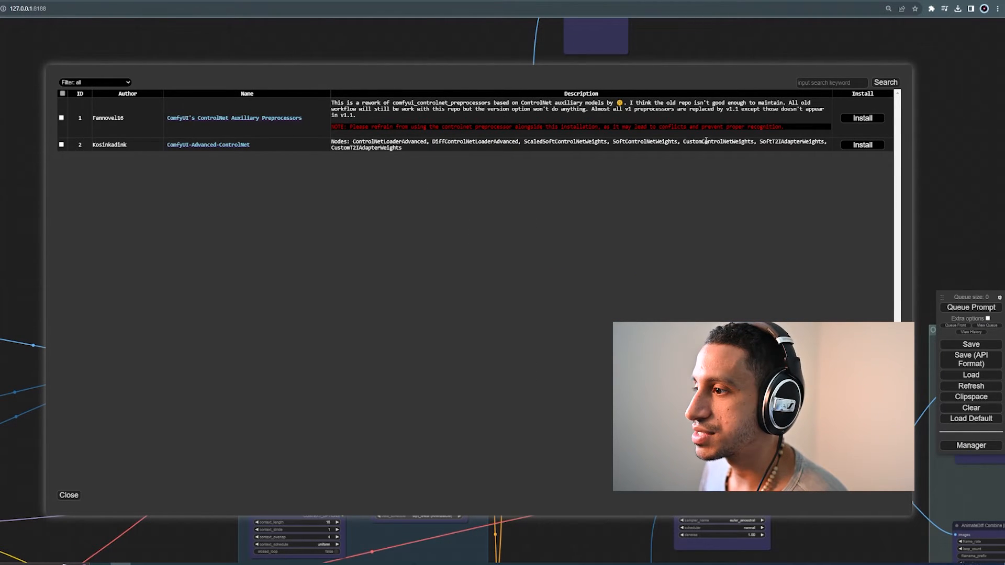
# - Install ControlNet Auxiliary Preprocessors and ComfyUI-Advanced-ControlNet, then close the list
pyautogui.click(861, 118)
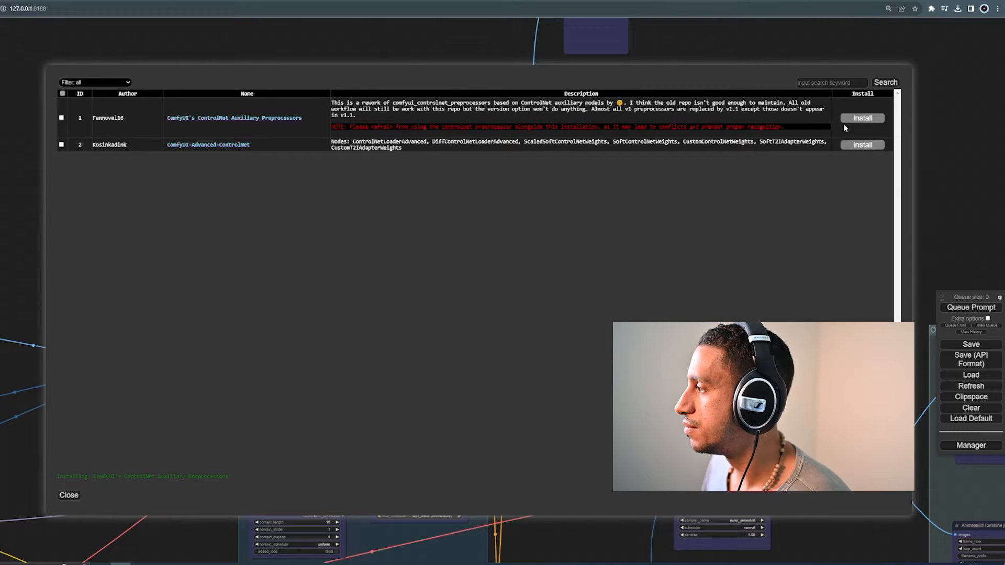
pyautogui.click(861, 118)
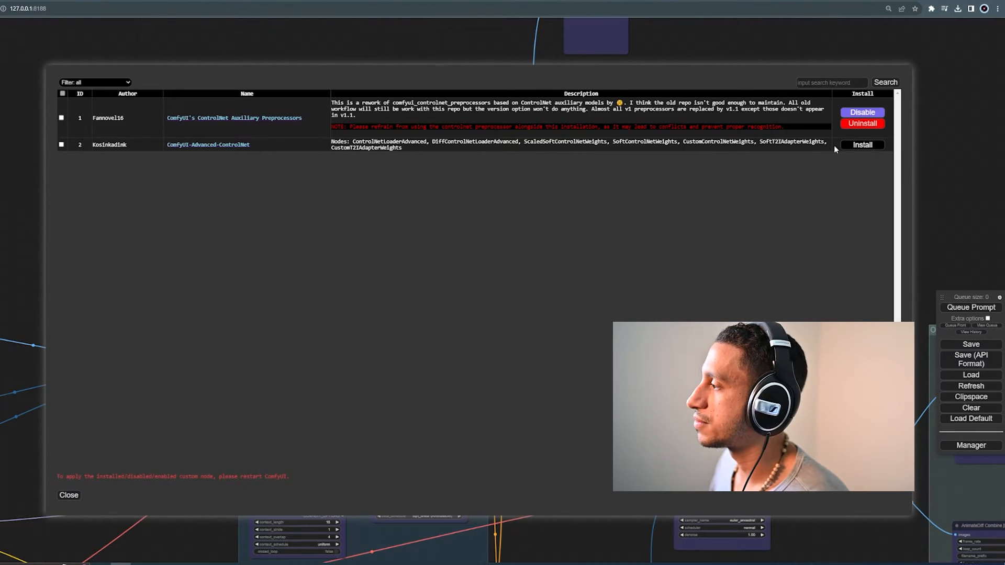
pyautogui.click(861, 145)
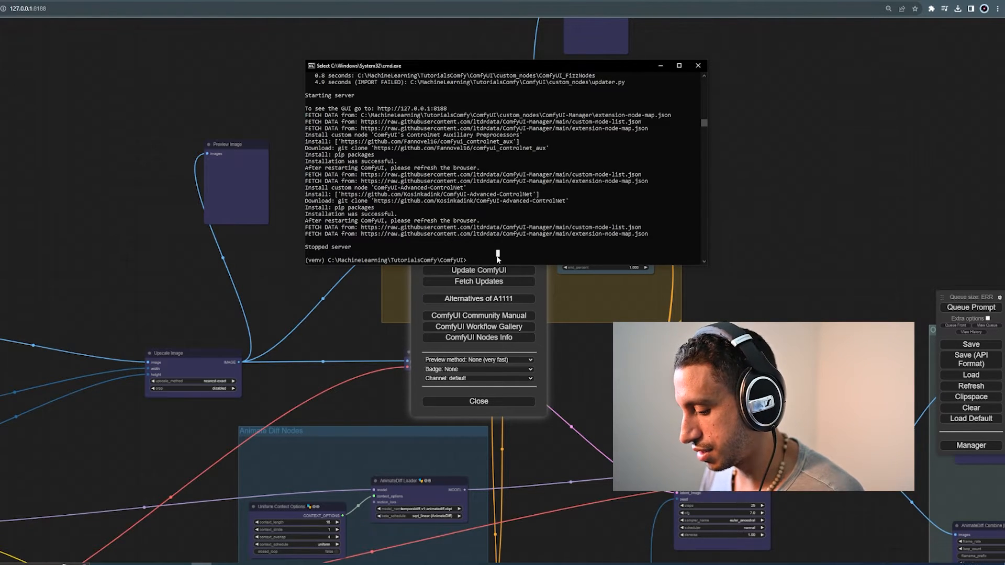
# - Relaunch the ComfyUI server with python main.py in Command Prompt
pyautogui.write('python ma')
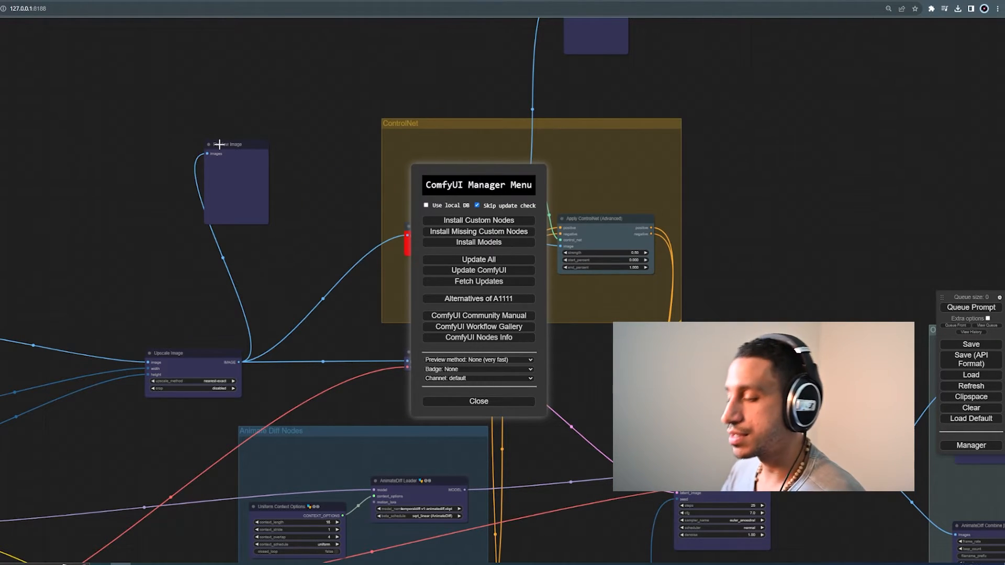
# - Close the Manager menu so the reloaded workflow shows the ControlNet nodes in place
pyautogui.click(478, 401)
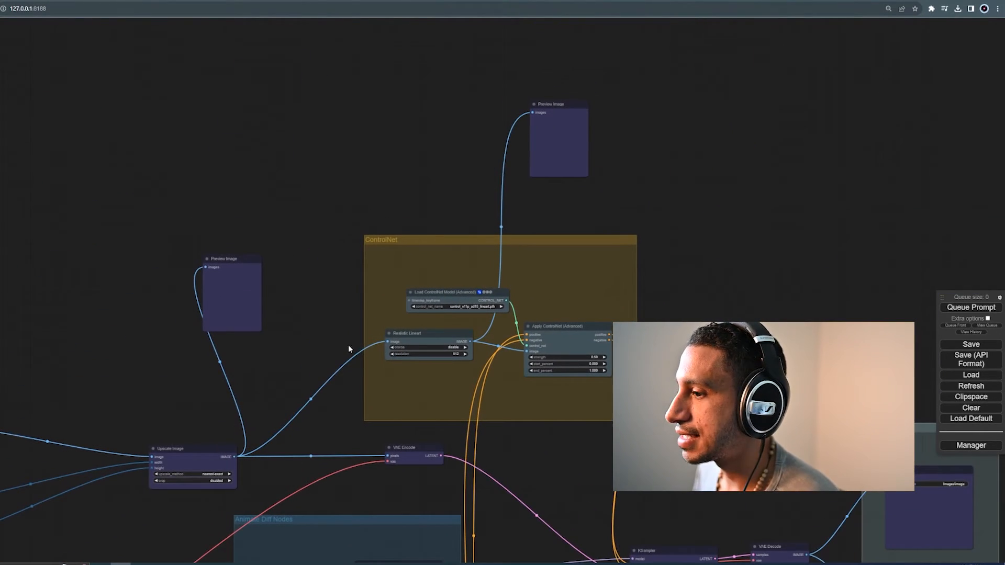
# - Review the ControlNet group, nudge Apply ControlNet (Advanced), and pan toward the Inputs group
pyautogui.moveTo(348, 349); pyautogui.dragTo(736, 277)
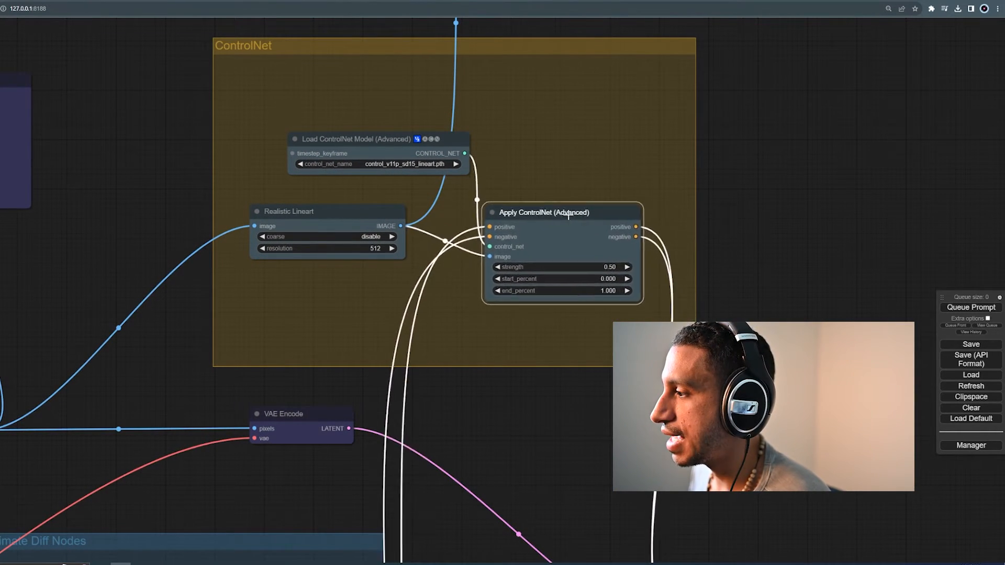
pyautogui.moveTo(563, 213); pyautogui.dragTo(572, 196)
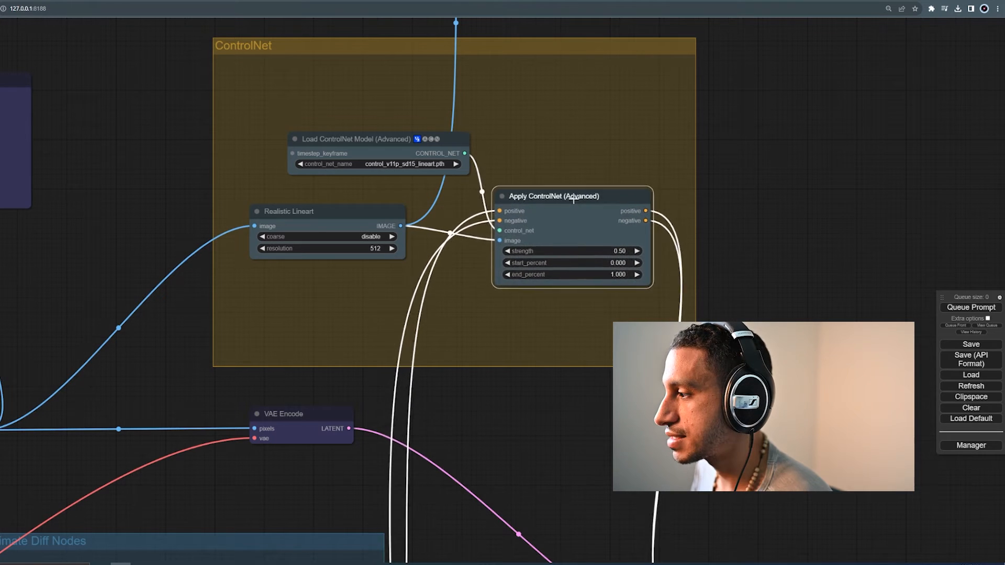
pyautogui.moveTo(573, 196); pyautogui.dragTo(538, 206)
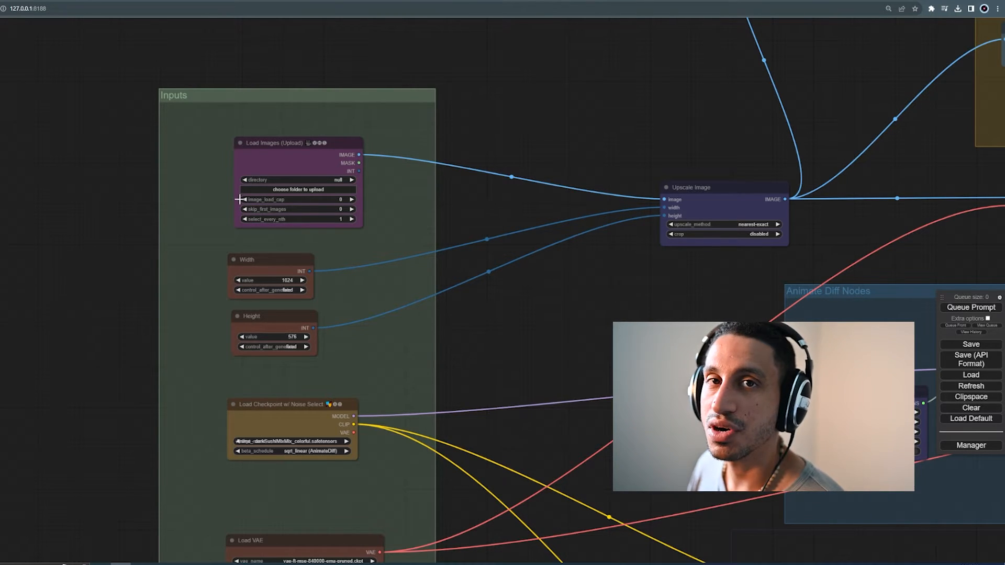
pyautogui.moveTo(265, 168)
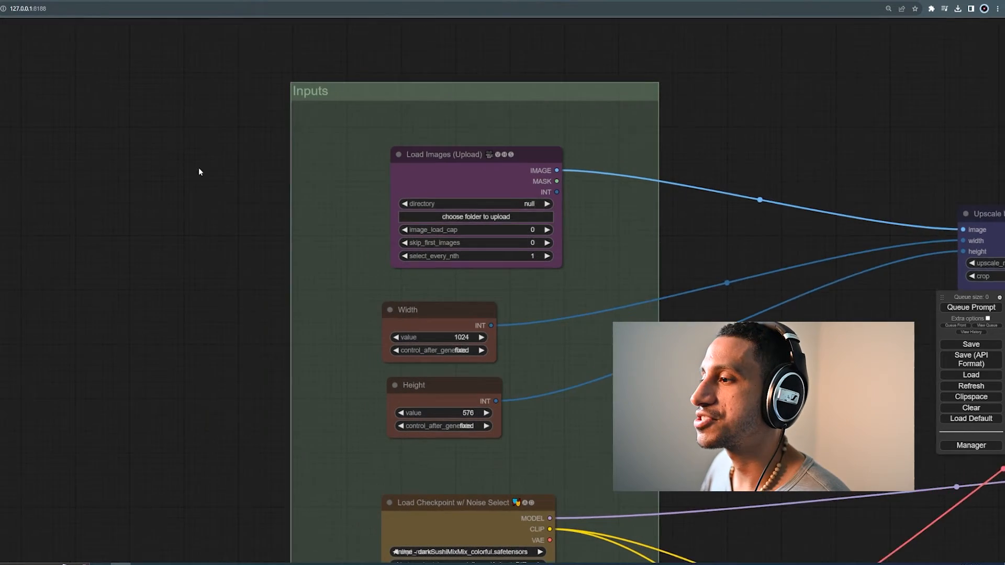
# - Add a VHS_LoadVideo node and position it inside the Inputs group
pyautogui.write('loadv')
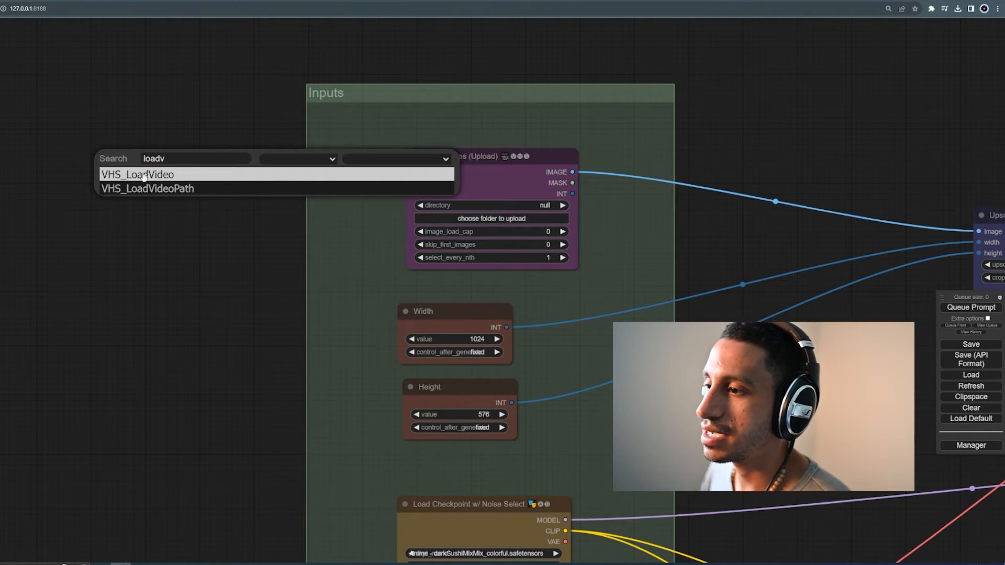
pyautogui.click(138, 174)
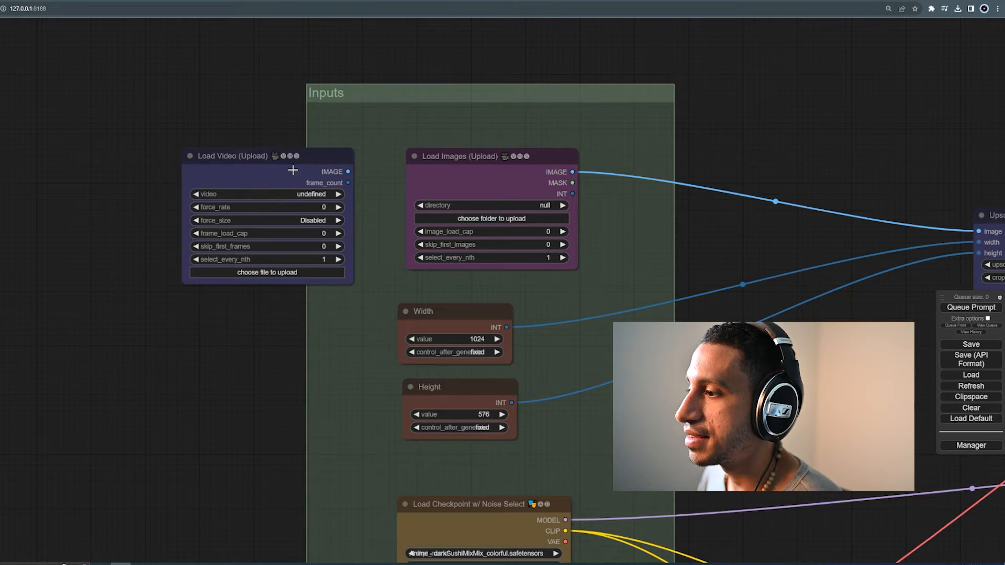
pyautogui.moveTo(265, 154); pyautogui.dragTo(238, 144)
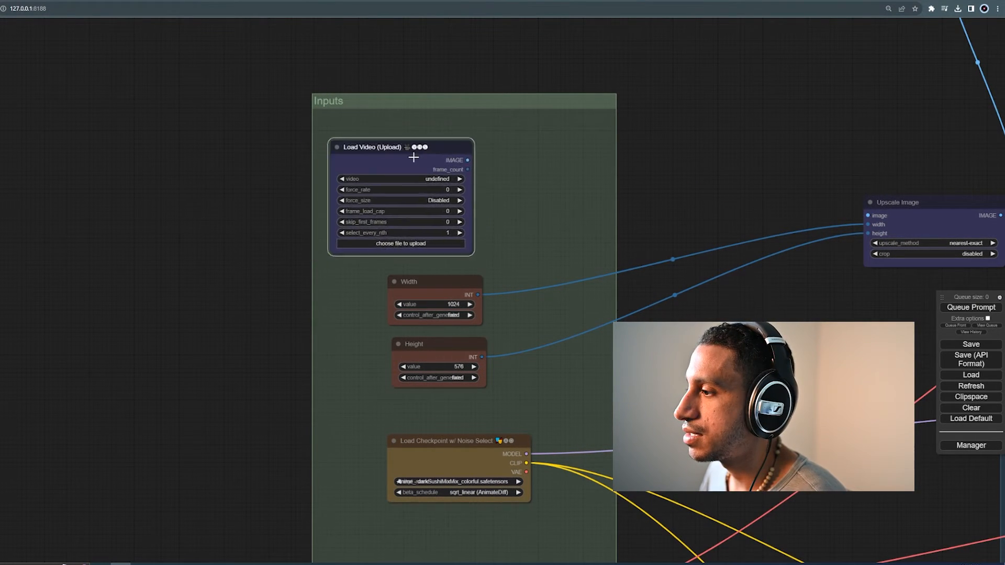
pyautogui.moveTo(370, 146); pyautogui.dragTo(406, 137)
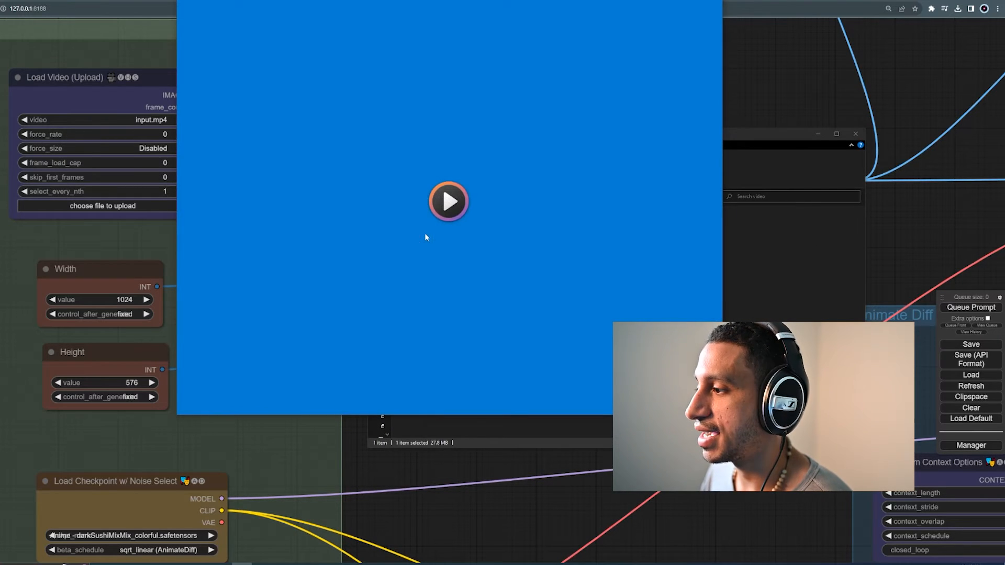
# - Preview the uploaded input.mp4 clip in the Load Video node
pyautogui.click(448, 201)
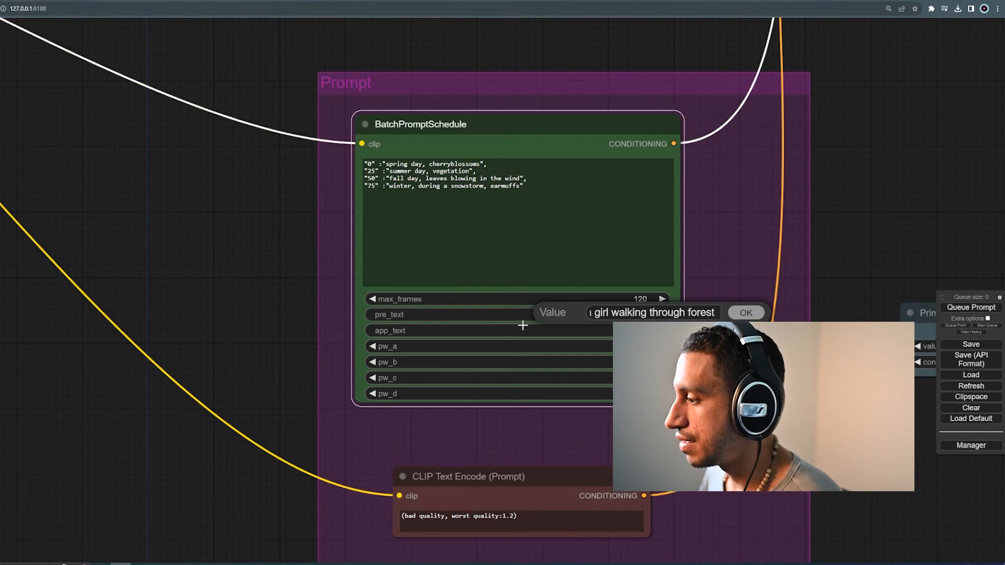
pyautogui.click(745, 313)
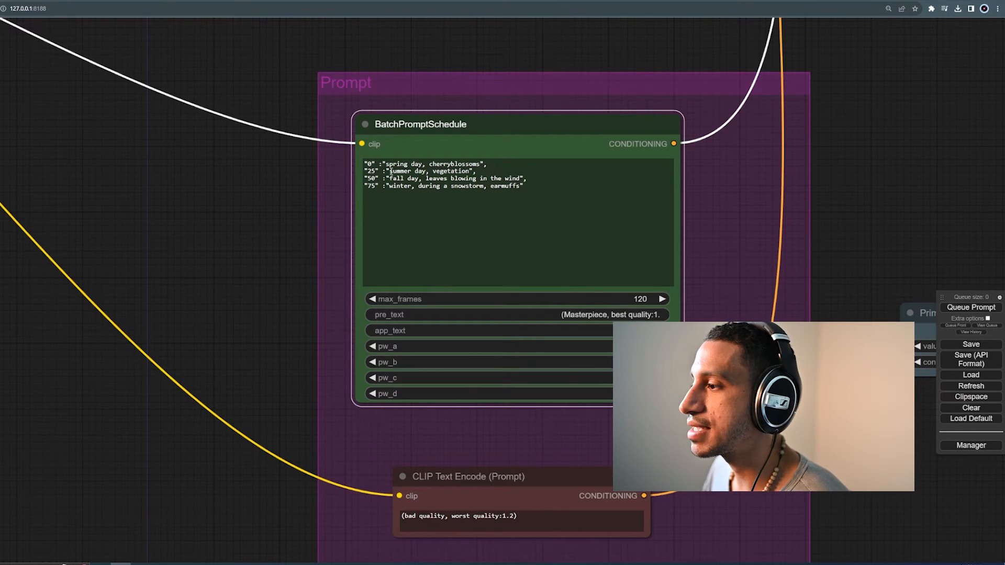
pyautogui.click(396, 200)
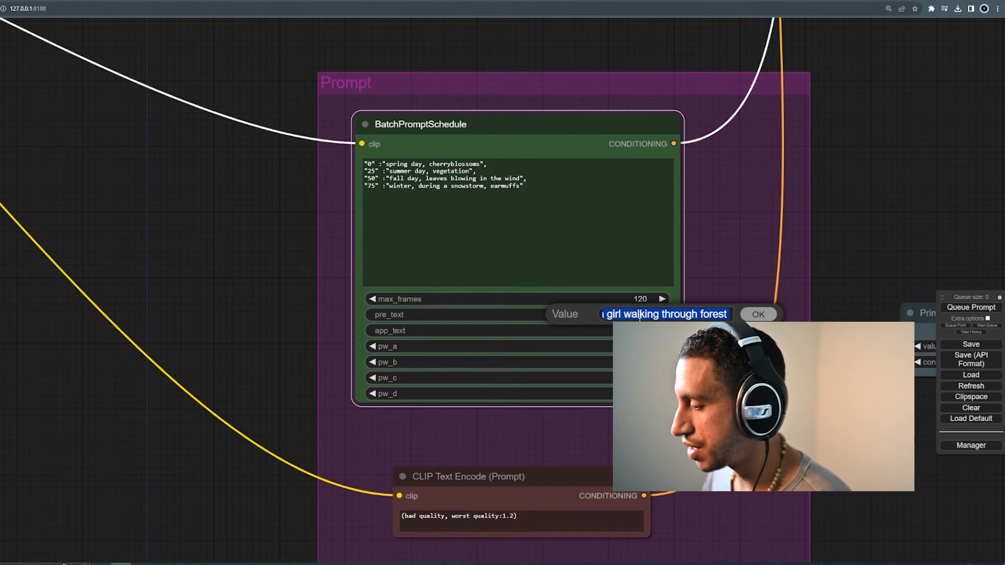
pyautogui.click(757, 314)
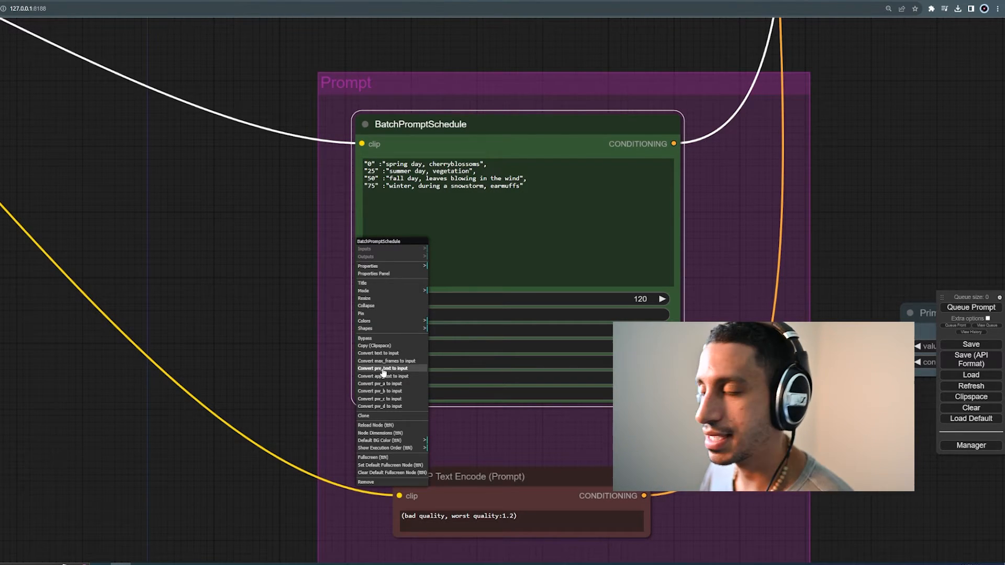
# - Convert pre_text to an input and wire a new ttN text node into it
pyautogui.click(380, 369)
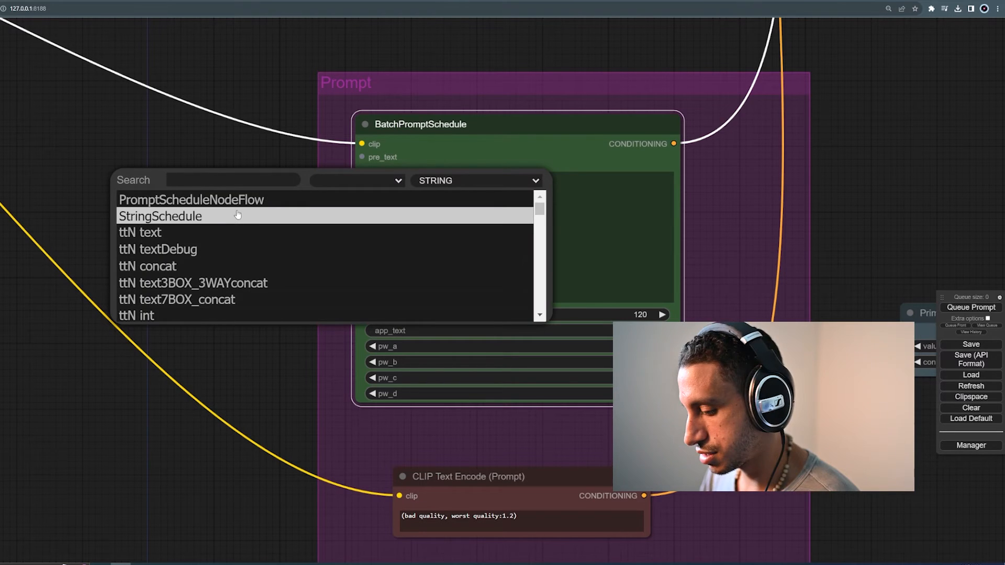
pyautogui.write('text')
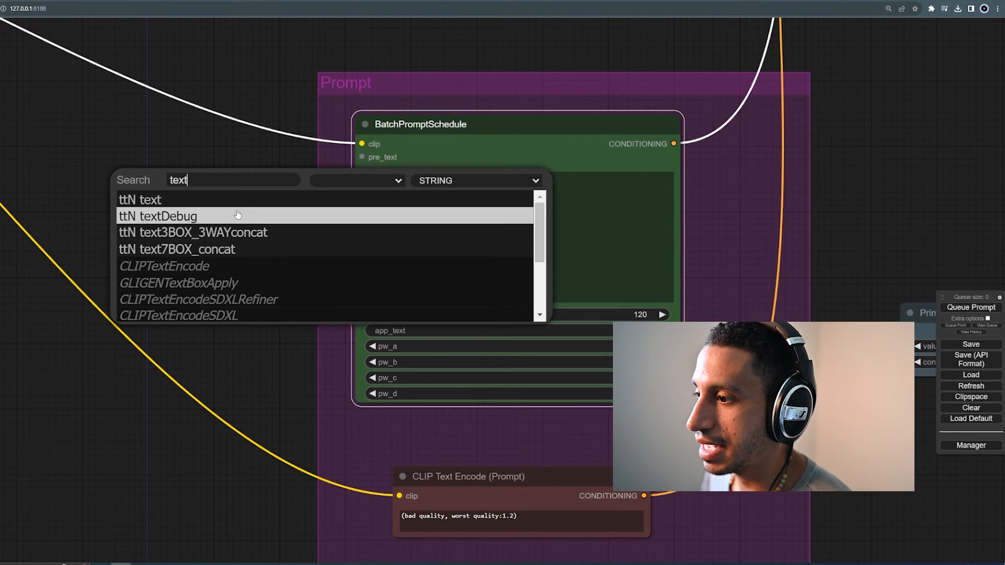
pyautogui.click(139, 199)
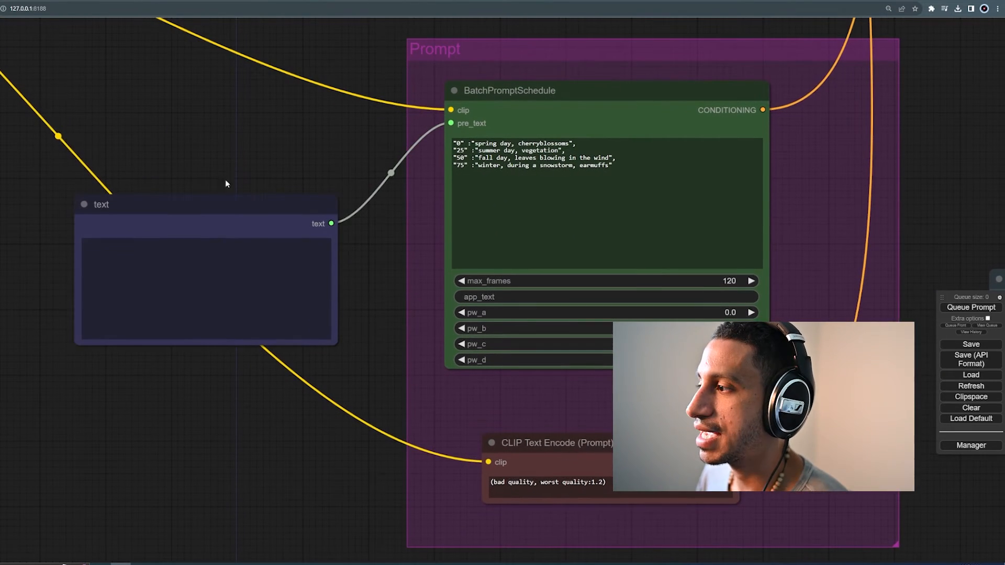
# - Enter the positive prompt '(Masterpiece, best quality:1.2), closeup, a girl walking through forest'
pyautogui.click(205, 289)
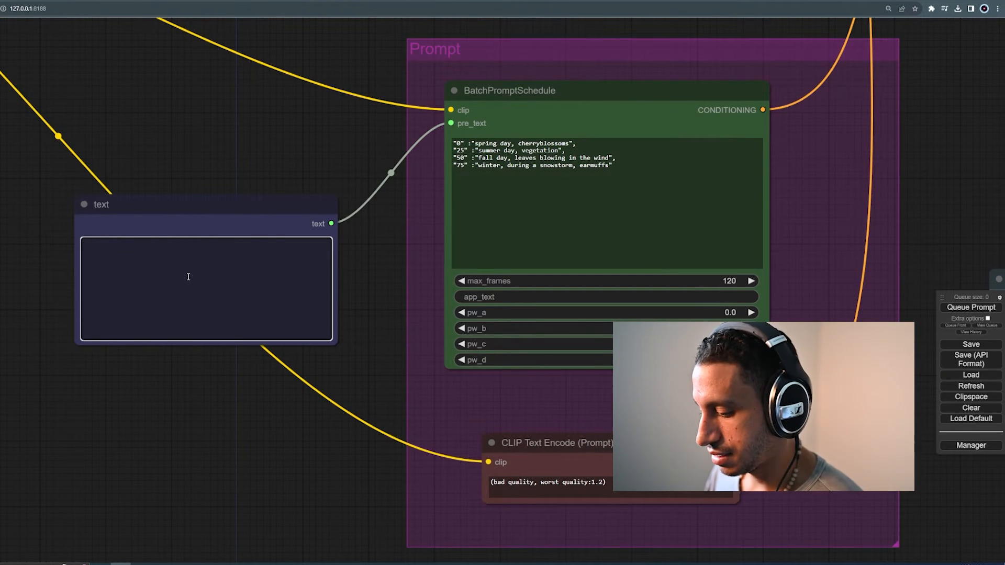
pyautogui.write('(Masterpiece, best quality:1.2), closeup, a girl walking through forest')
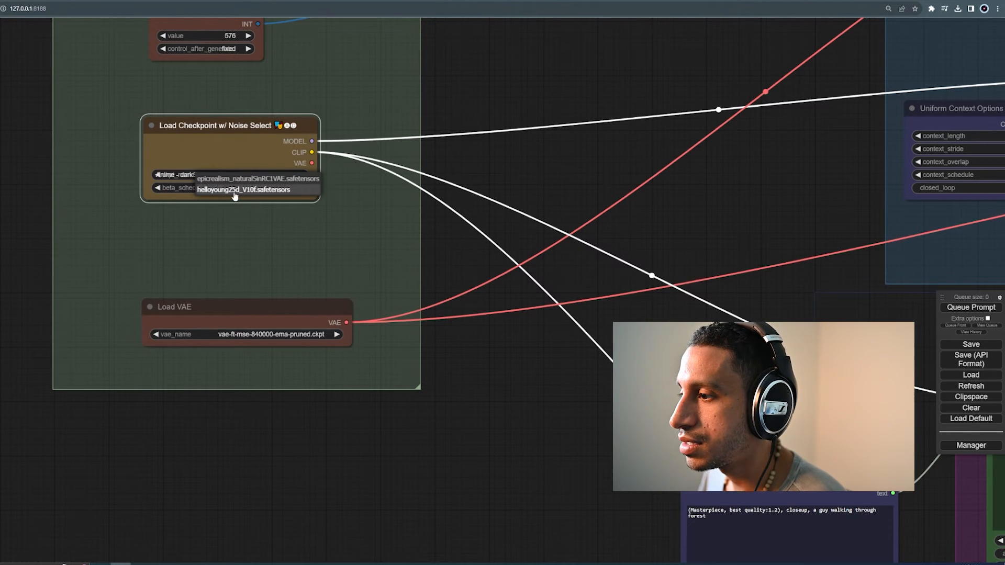
# - Select the helloyoung25d_V10f.safetensors checkpoint and mm_sd_v15_v2.ckpt motion model
pyautogui.click(252, 189)
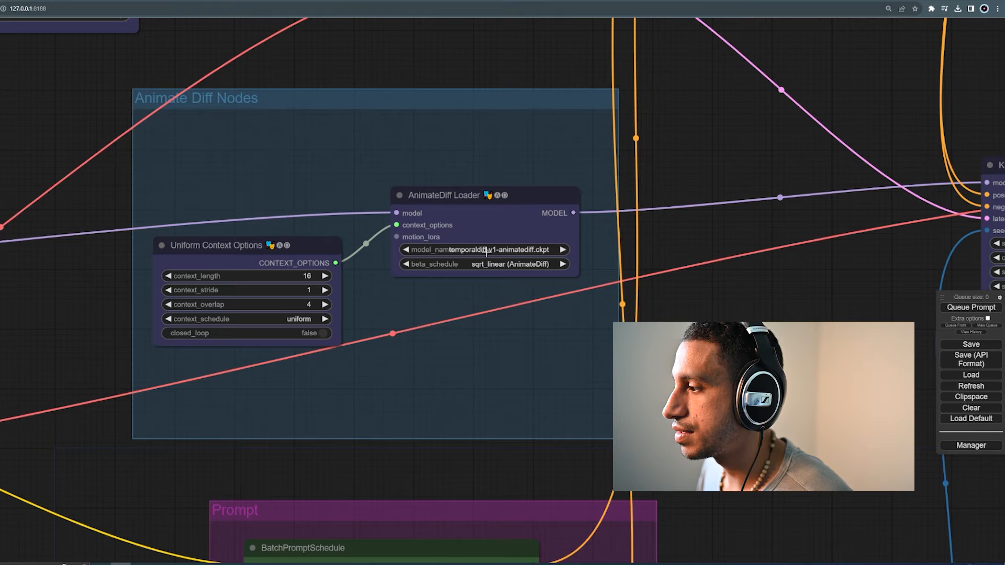
pyautogui.click(484, 249)
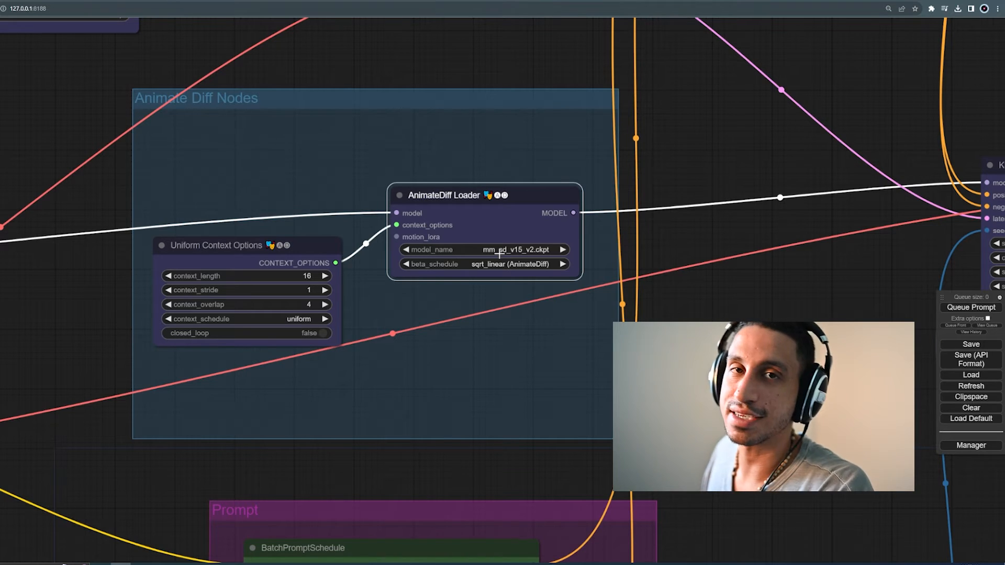
pyautogui.scroll(-3)
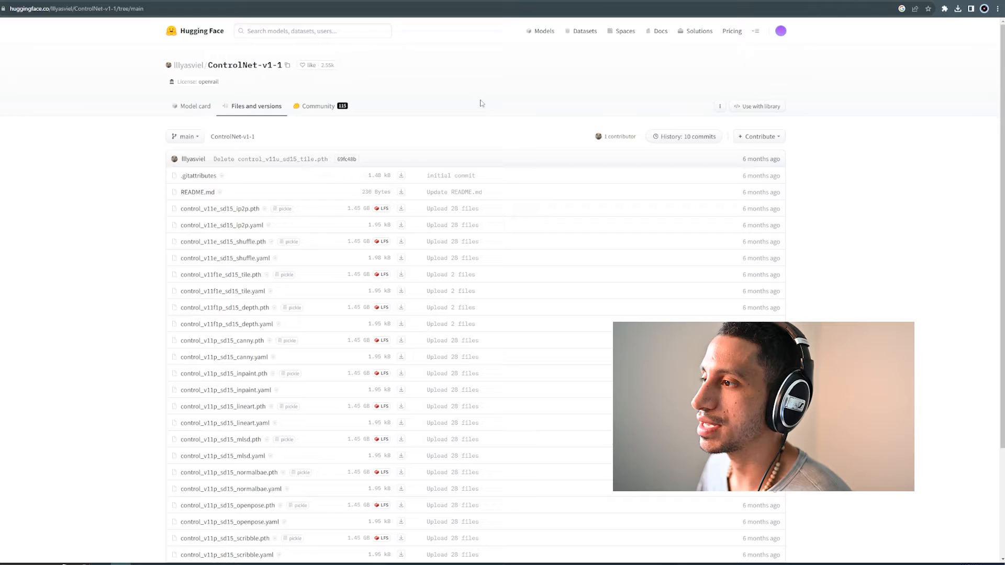
# - Scroll the ControlNet-v1-1 file list down to control_v11p_sd15_lineart.pth
pyautogui.scroll(-3)
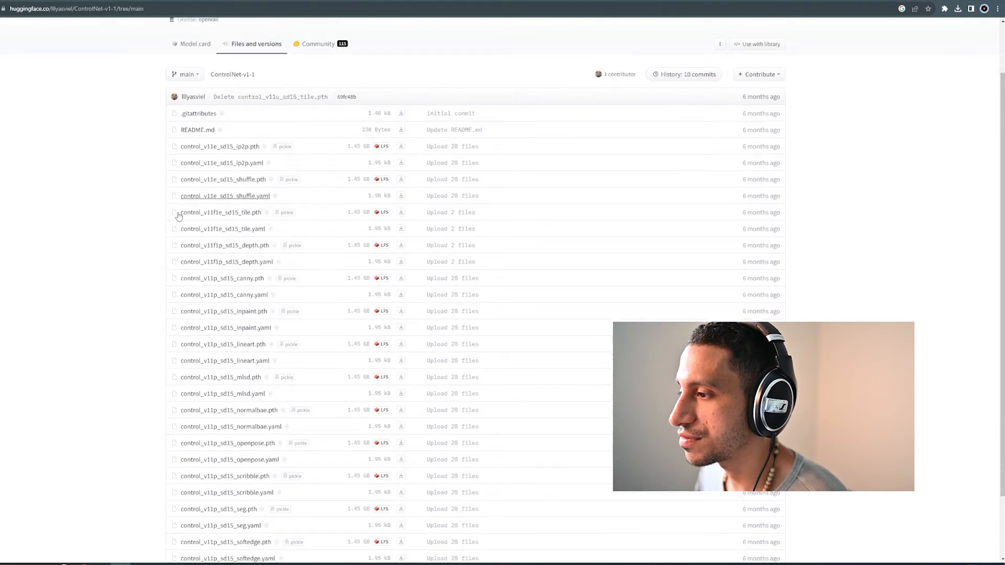
pyautogui.scroll(-3)
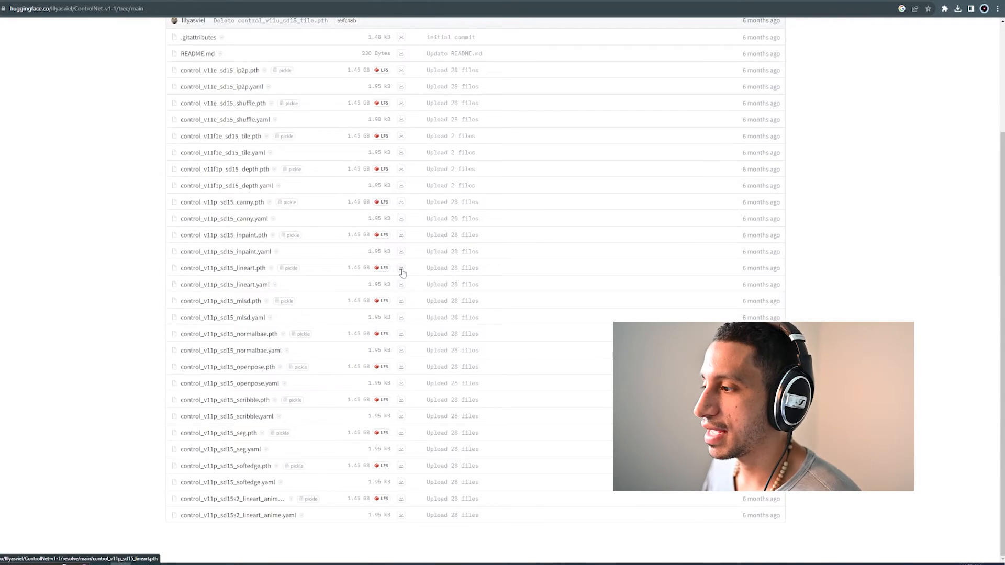
pyautogui.moveTo(401, 268)
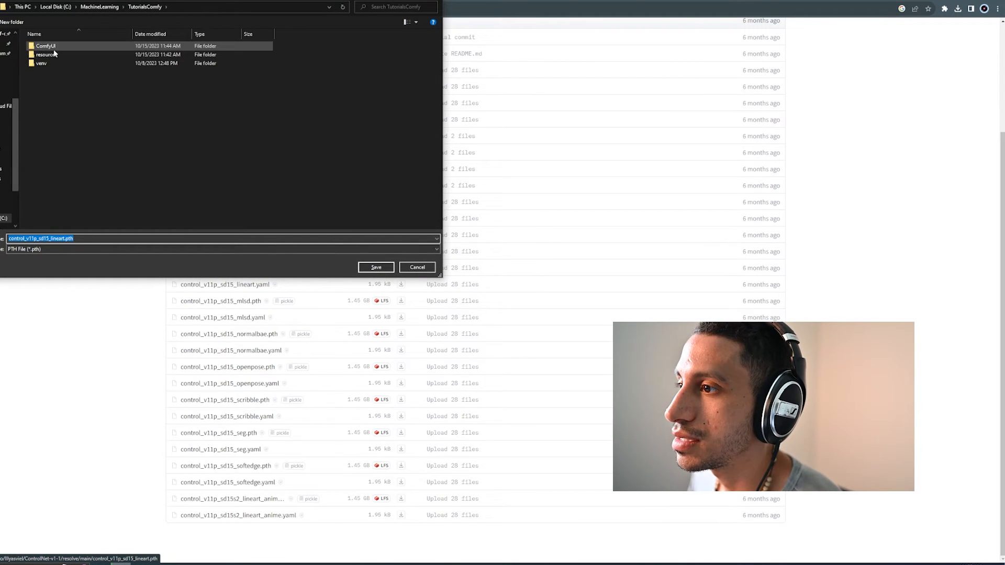
# - Save control_v11p_sd15_lineart.pth and its .yaml into ComfyUI\models\controlnet
pyautogui.doubleClick(45, 45)
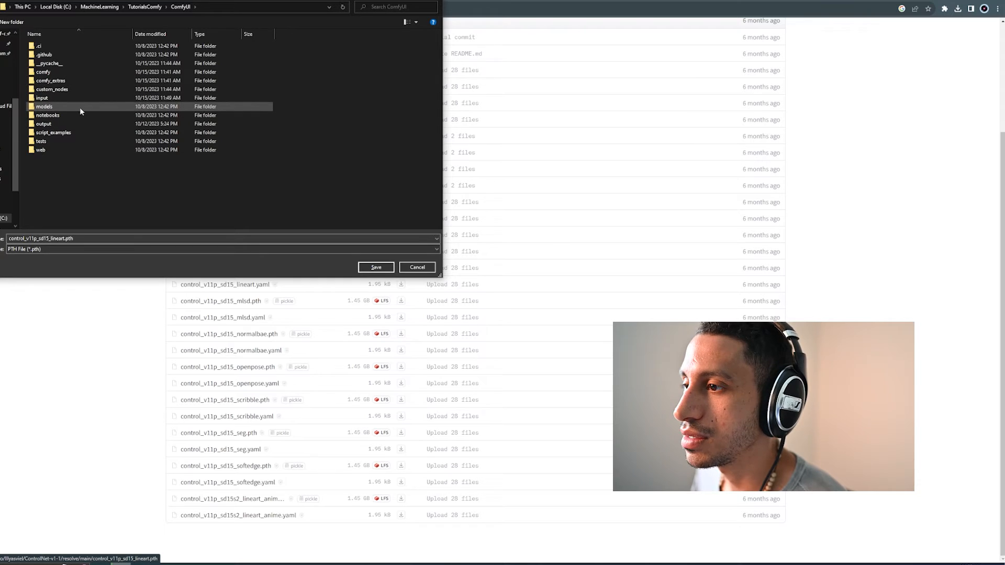
pyautogui.doubleClick(44, 106)
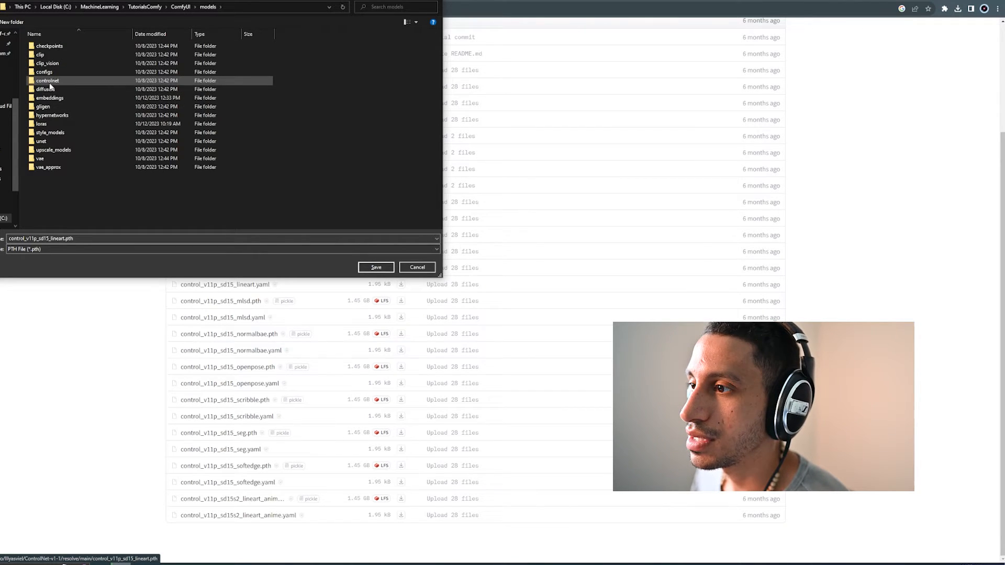
pyautogui.doubleClick(47, 81)
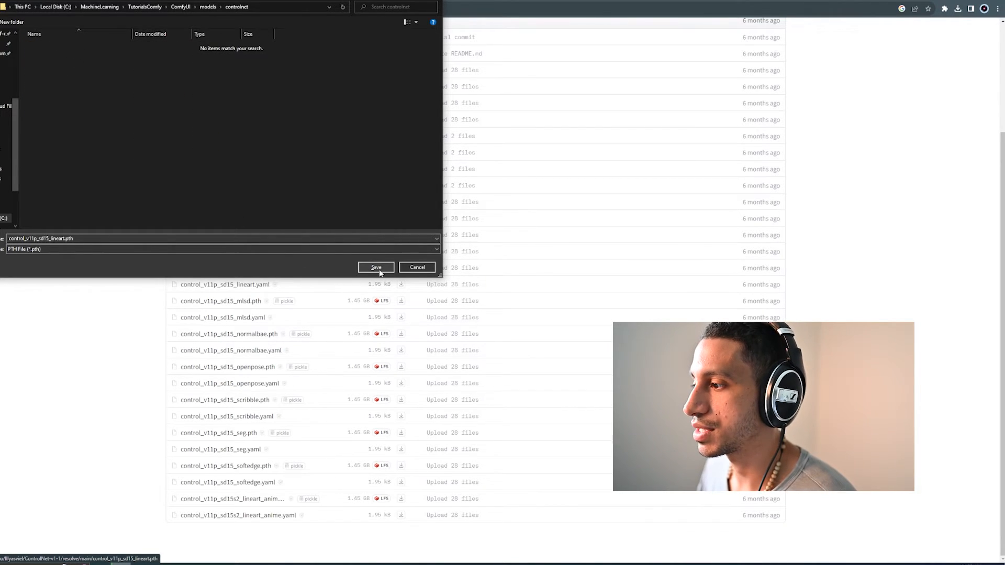
pyautogui.click(376, 267)
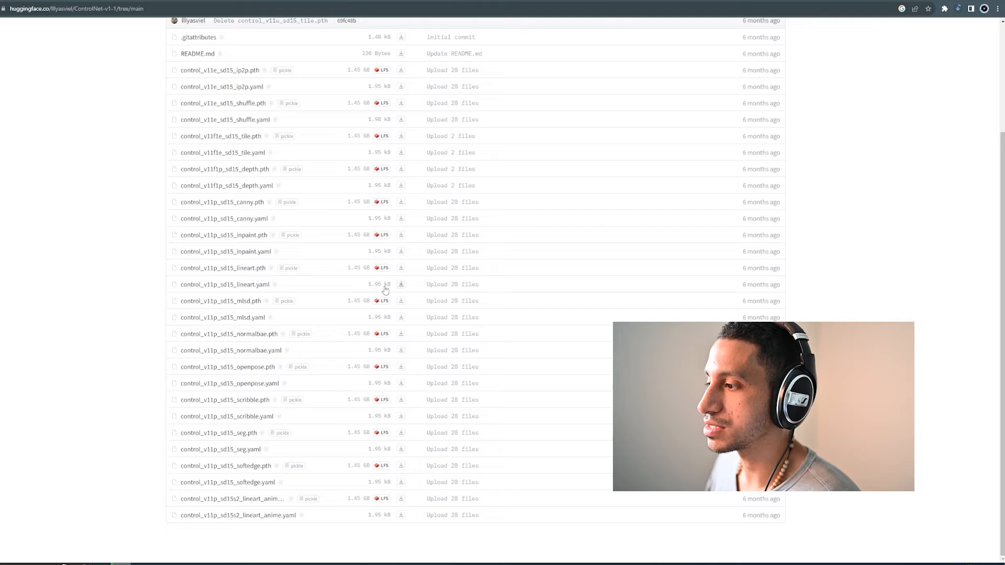
pyautogui.moveTo(401, 284)
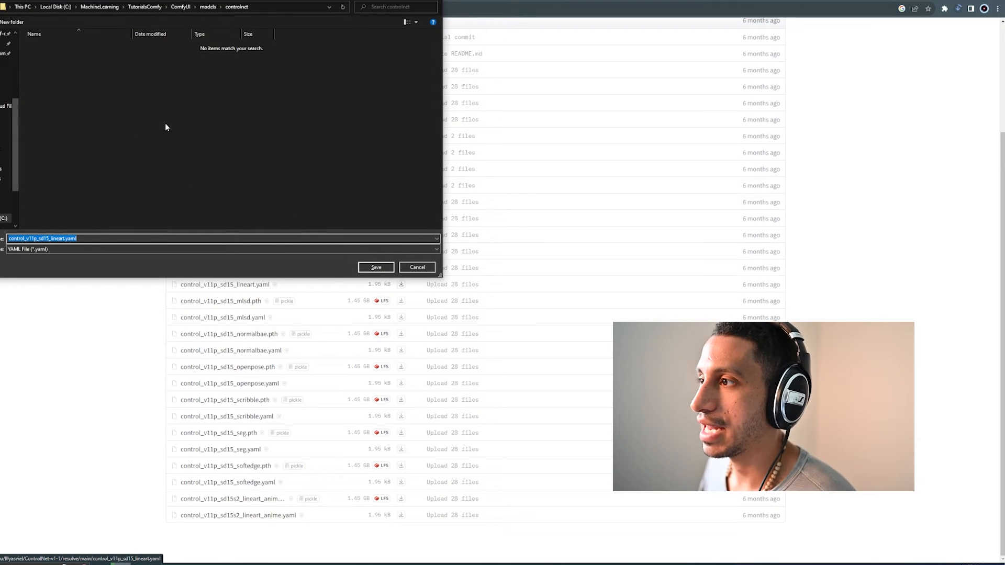
pyautogui.click(415, 267)
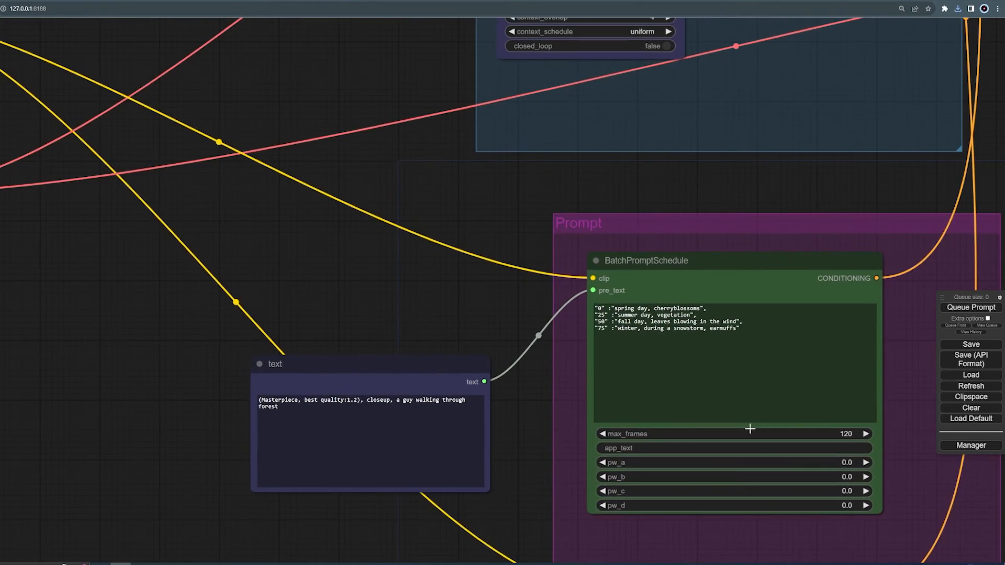
# - Set Load Video frame_load_cap to 120 and keep select_every_nth at 1
pyautogui.scroll(-3)
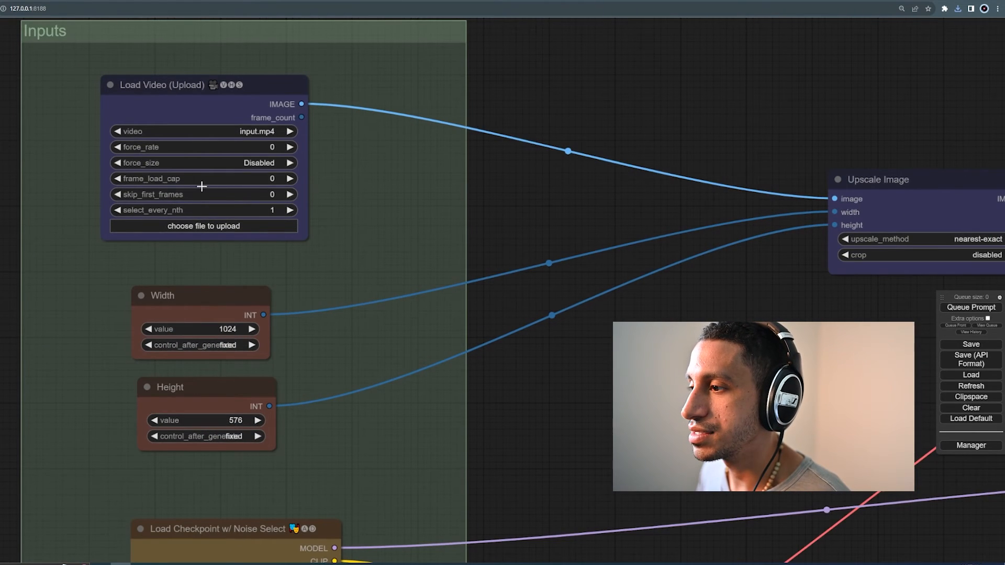
pyautogui.click(202, 178)
pyautogui.write('120')
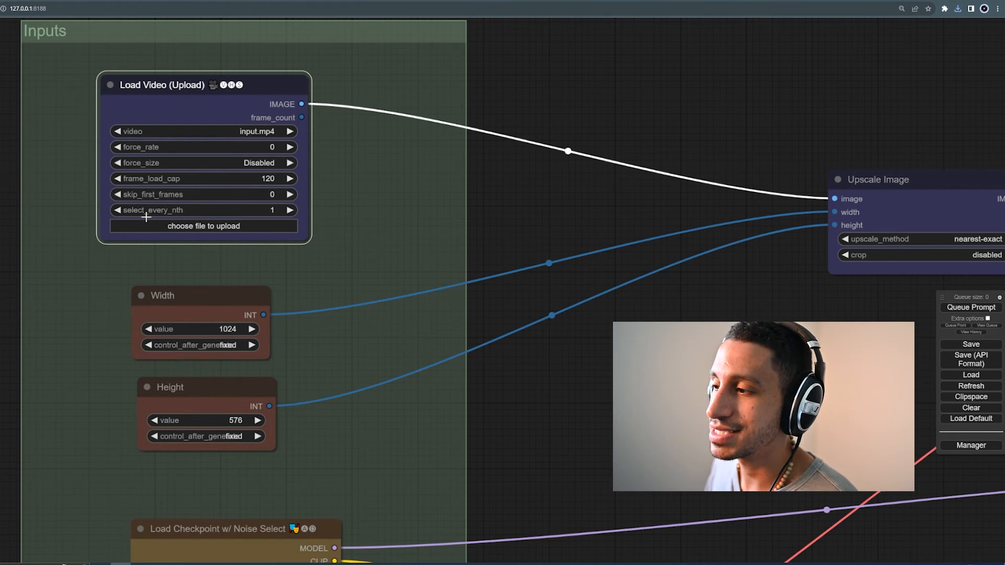
pyautogui.click(290, 210)
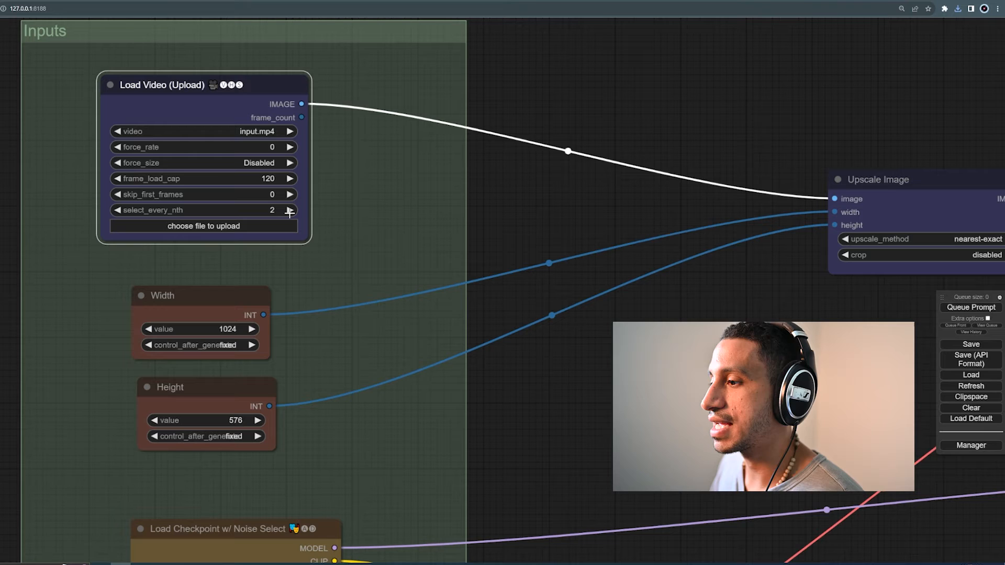
pyautogui.click(114, 211)
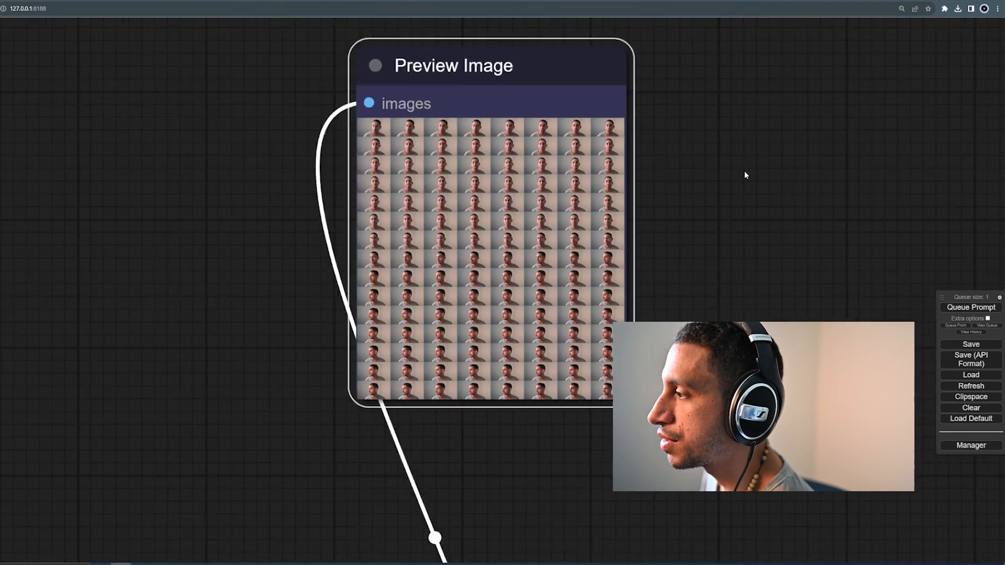
# - Scroll to the Preview Image node as the queued run fills it with lineart frames
pyautogui.scroll(-3)
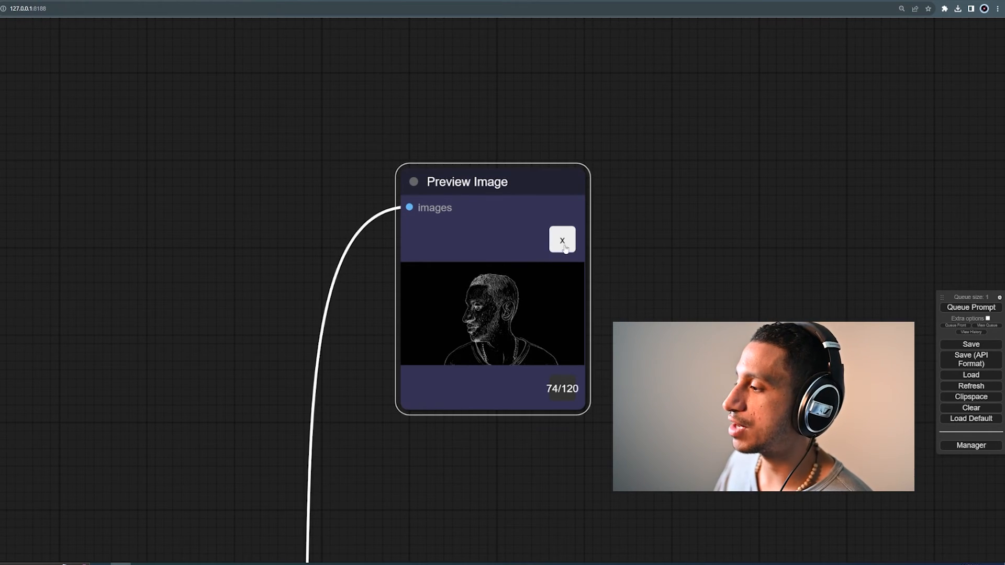
pyautogui.scroll(-3)
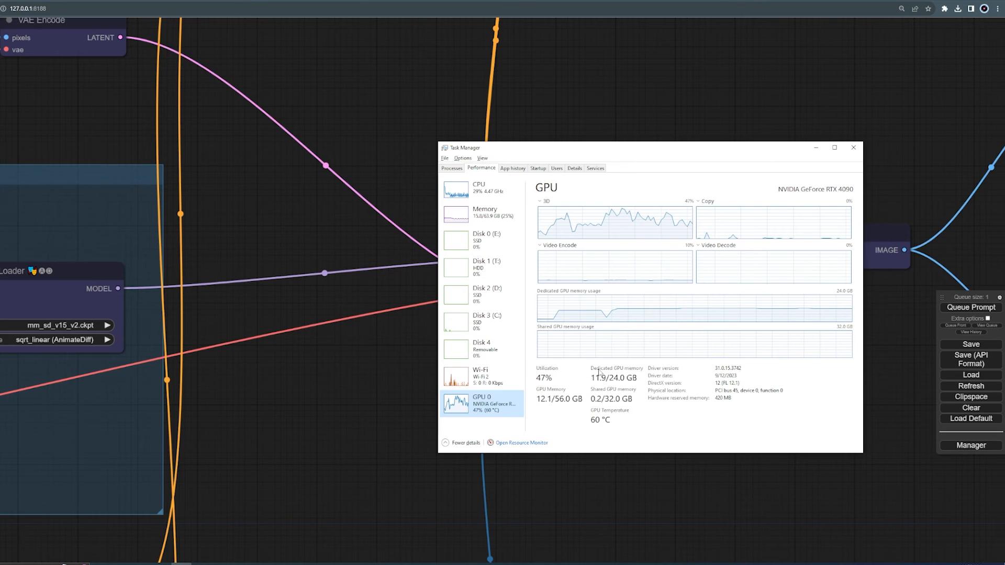
pyautogui.moveTo(604, 384)
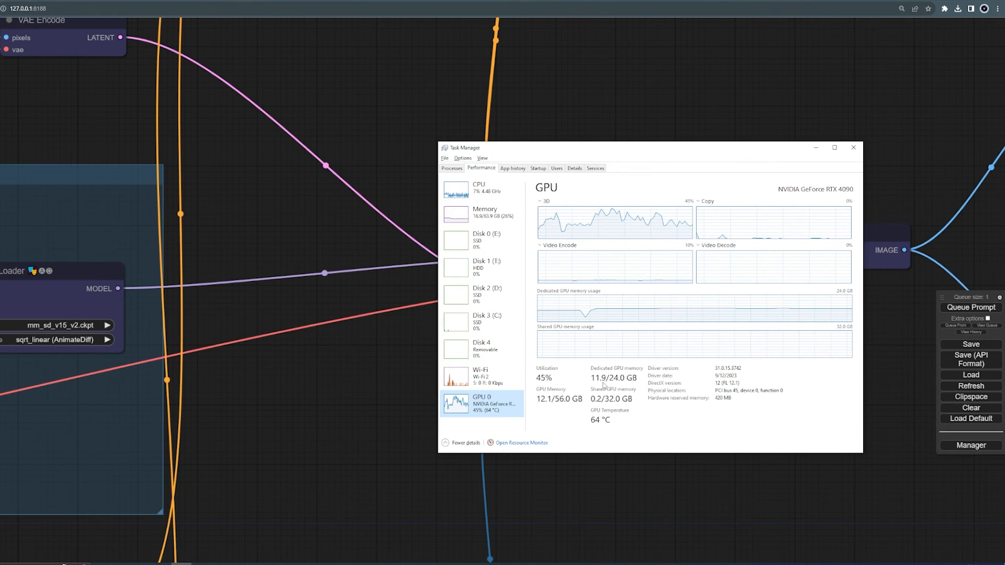
# - View GPU 0 in Task Manager's Performance readout, 11.9 of 24.0 GB memory in use
pyautogui.click(853, 148)
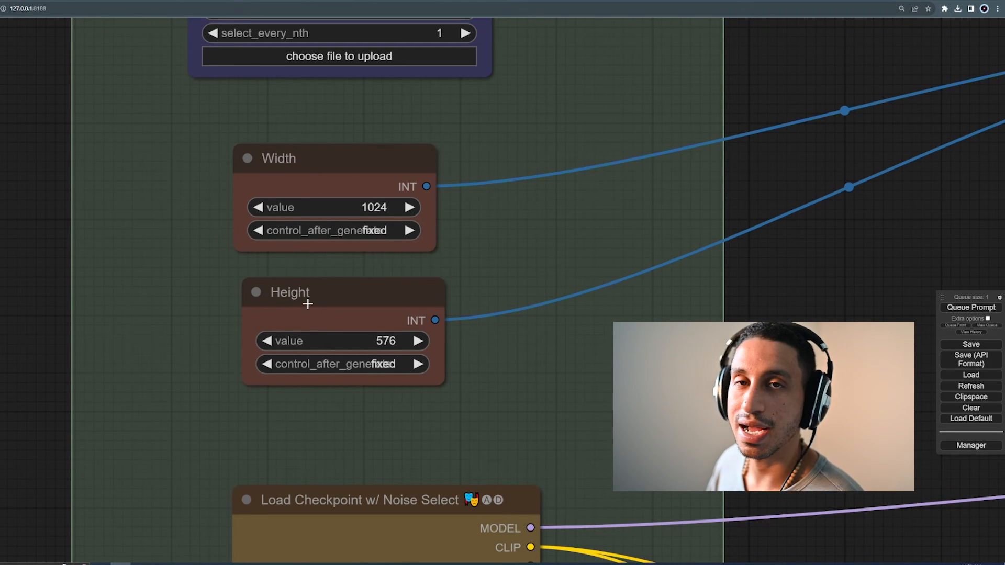
pyautogui.moveTo(565, 243)
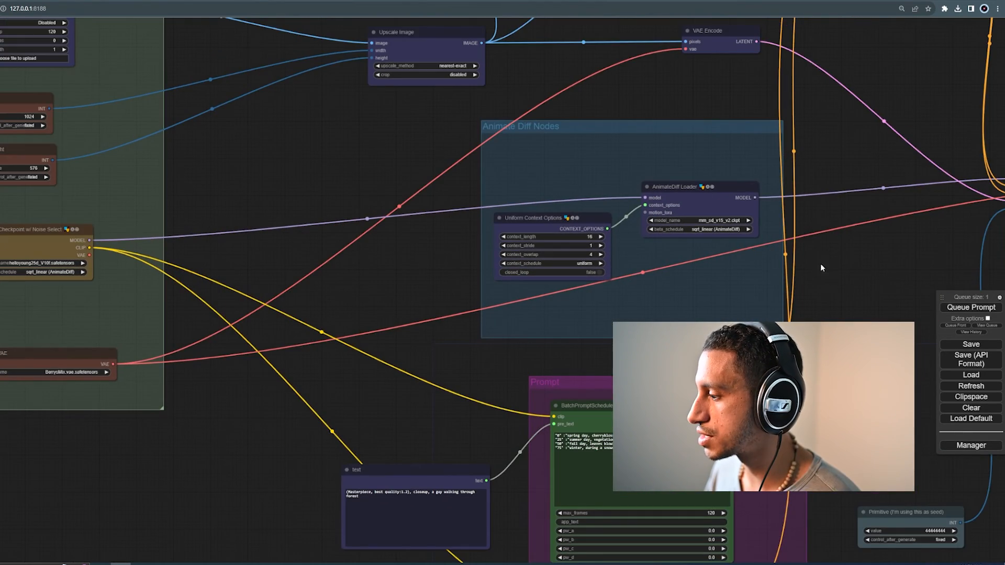
# - Pan the graph to the AnimateDiff Combine node showing the finished forest-guy video
pyautogui.moveTo(822, 268); pyautogui.dragTo(693, 206)
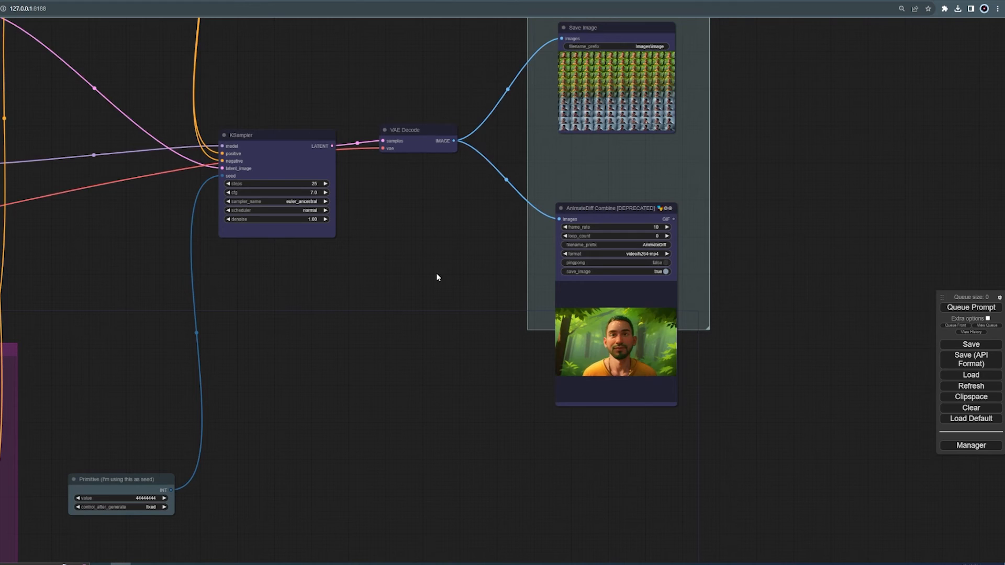
pyautogui.moveTo(435, 277); pyautogui.dragTo(365, 294)
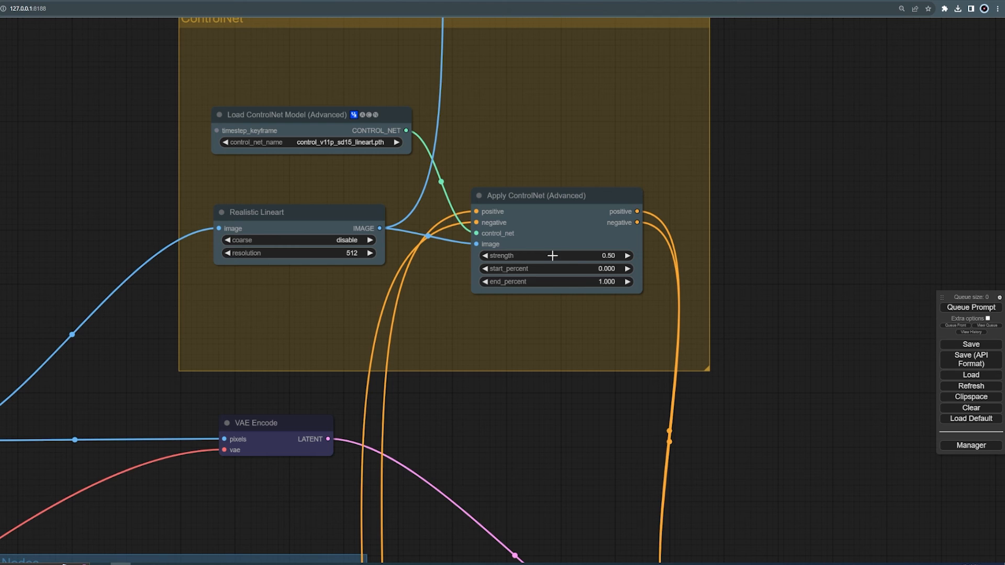
pyautogui.moveTo(543, 323)
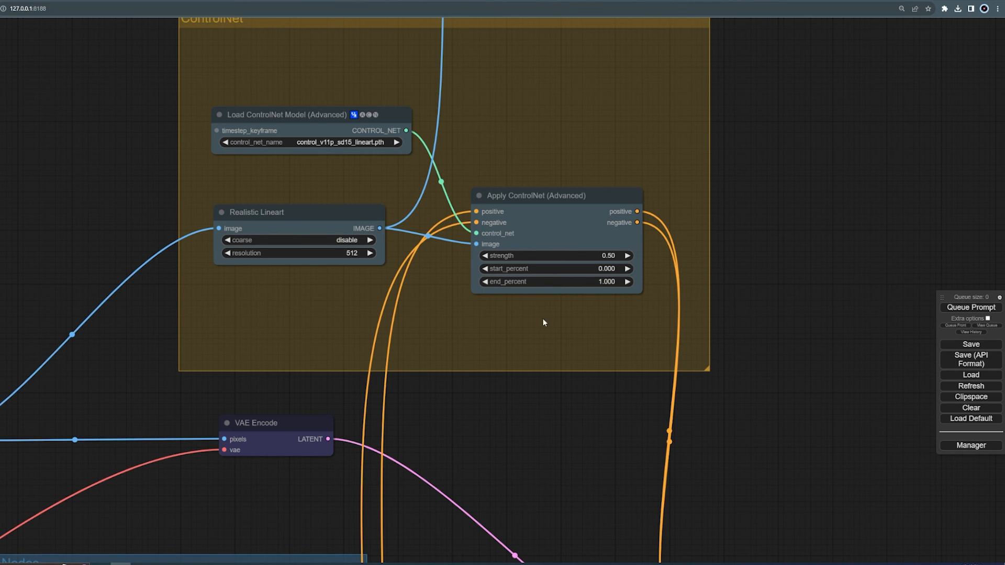
pyautogui.moveTo(543, 323); pyautogui.dragTo(398, 202)
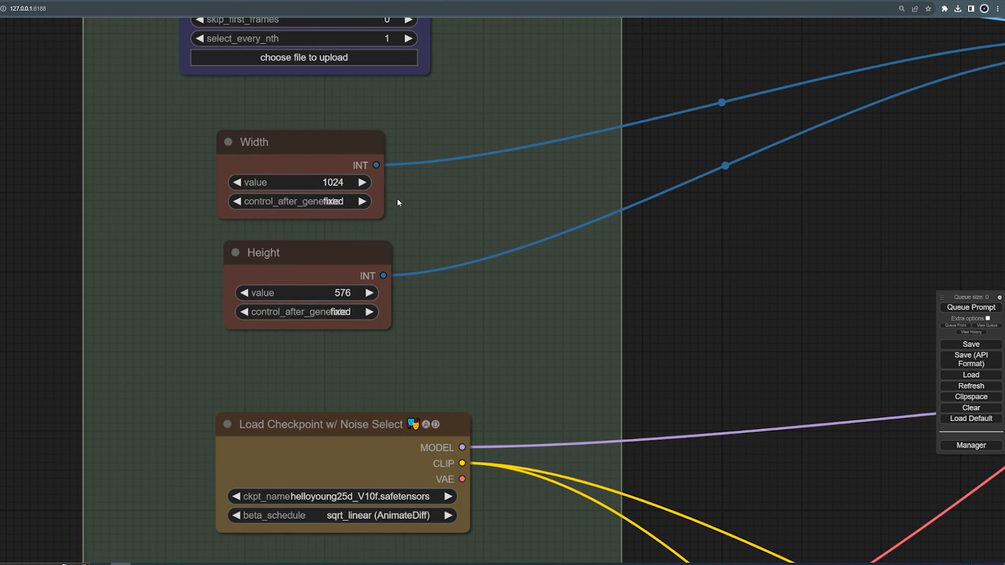